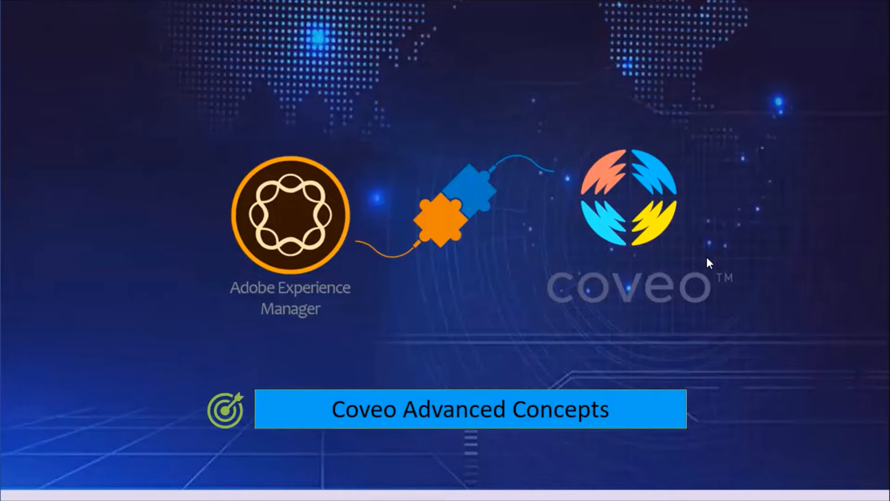
pyautogui.moveTo(433, 187)
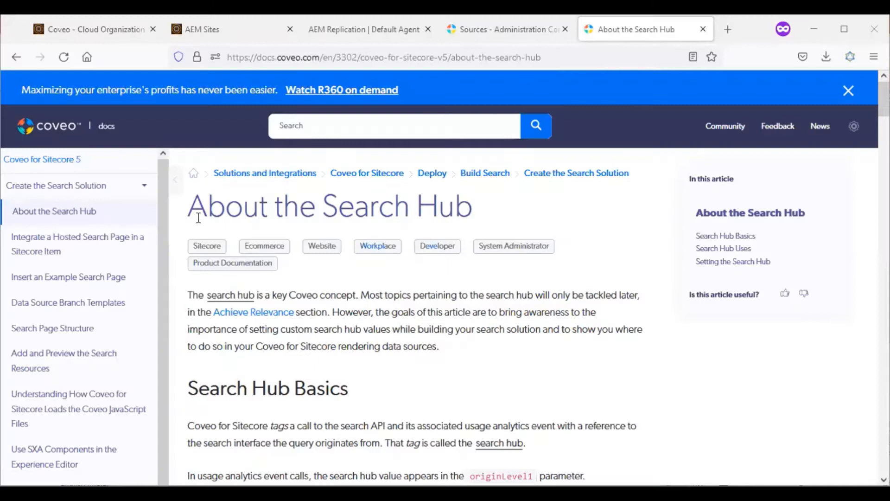
pyautogui.tripleClick(329, 206)
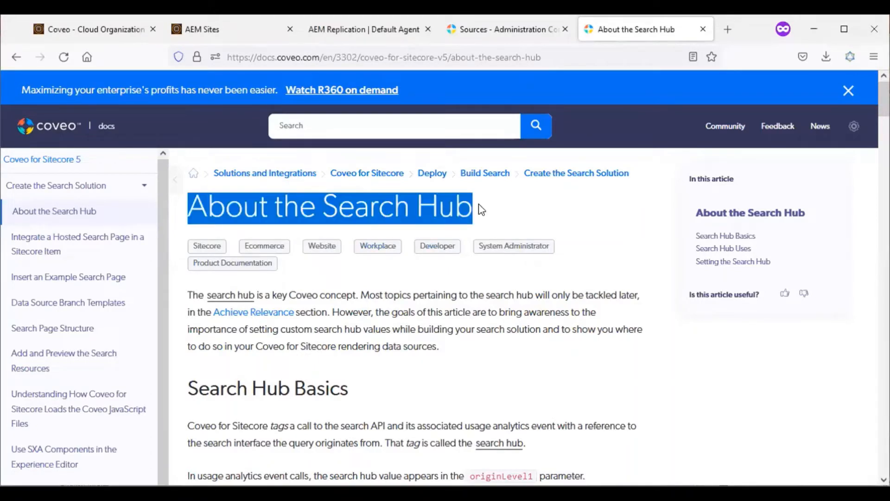
pyautogui.moveTo(507, 200)
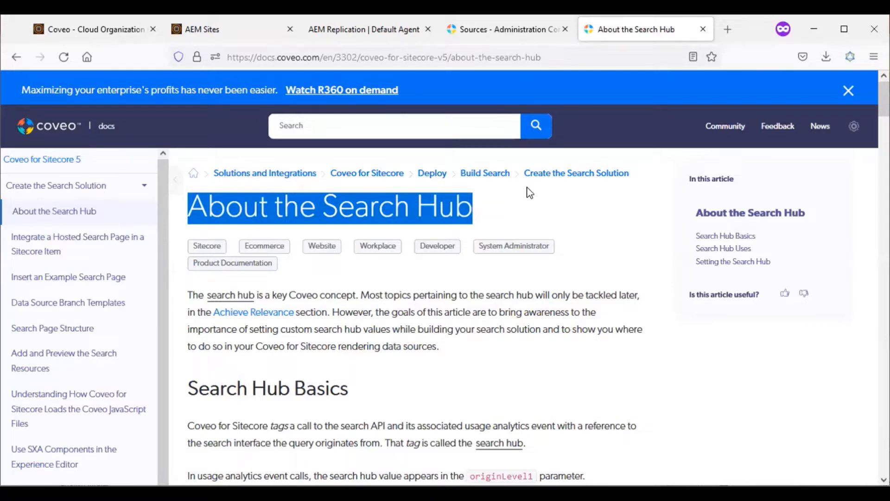
pyautogui.moveTo(532, 196)
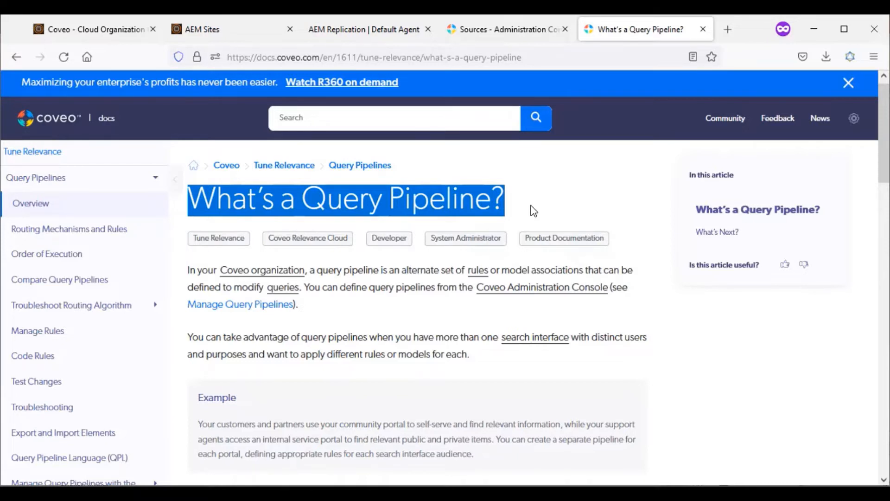
pyautogui.moveTo(554, 229)
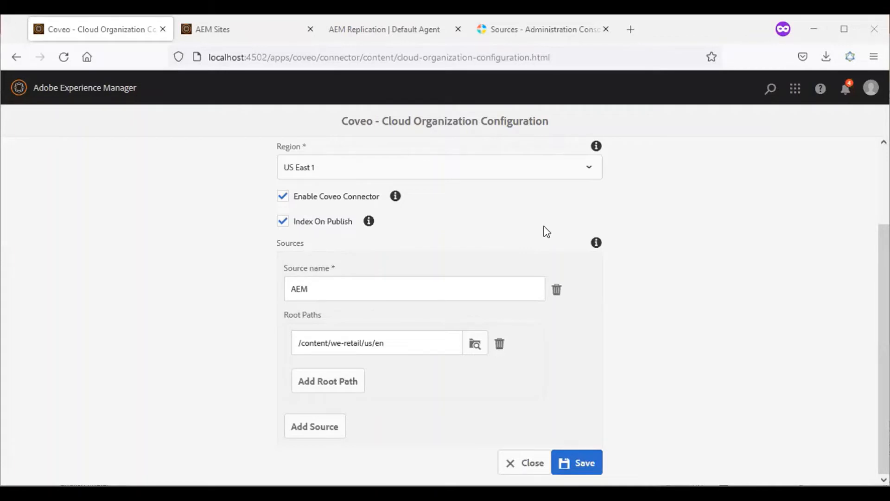
pyautogui.moveTo(578, 315)
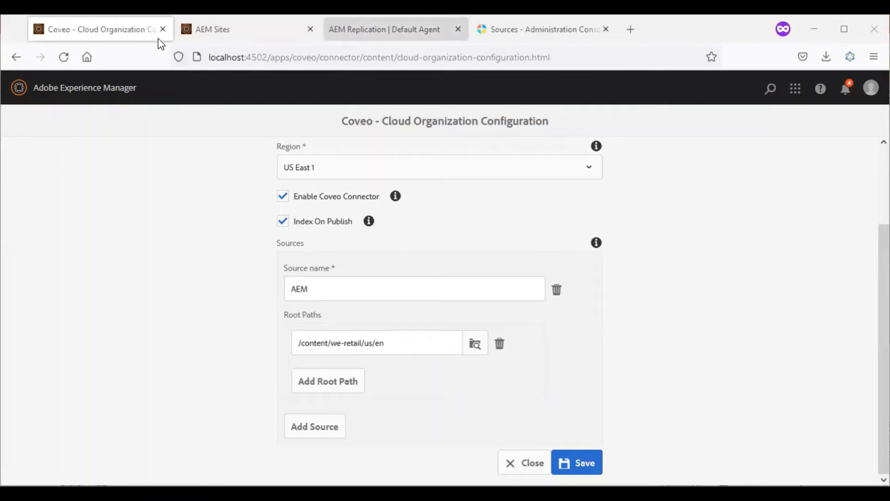
pyautogui.click(540, 28)
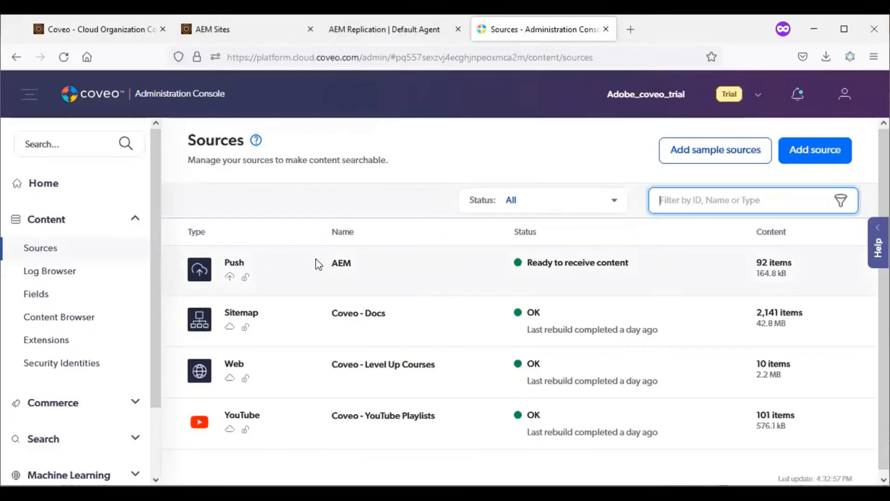
pyautogui.moveTo(120, 81)
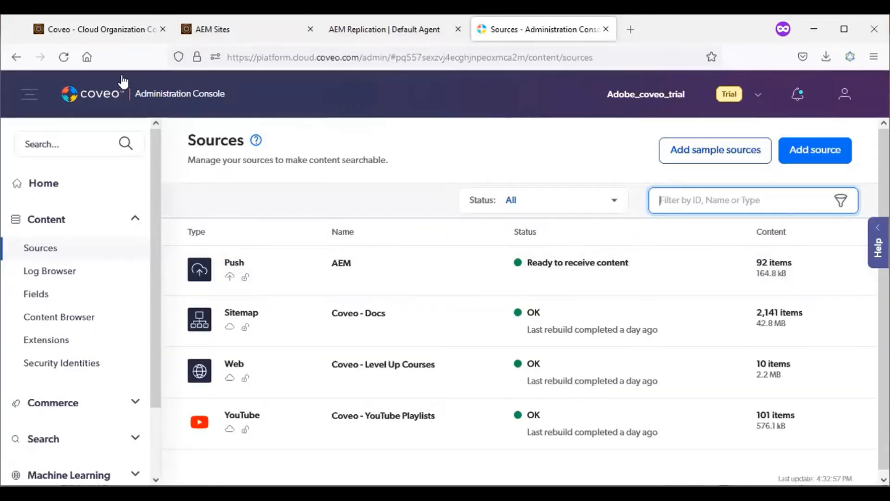
pyautogui.click(99, 29)
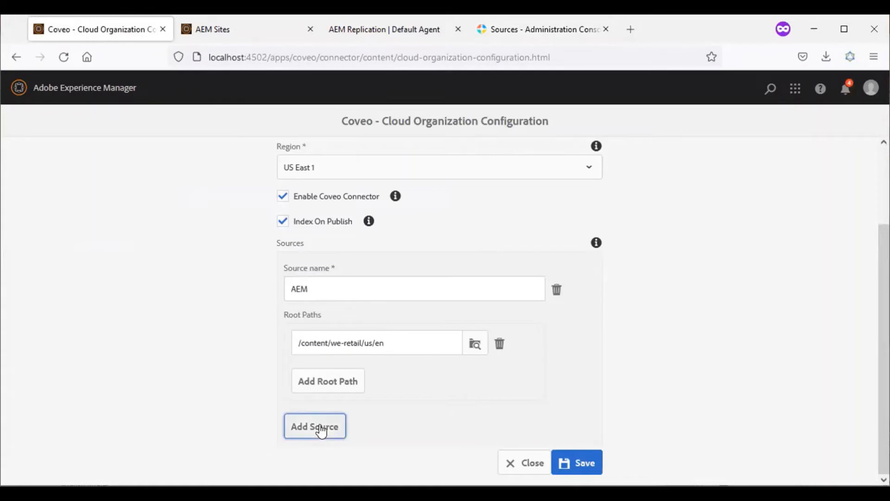
# - Add a second connector source and name it 'AEM UN_EN'
pyautogui.click(314, 427)
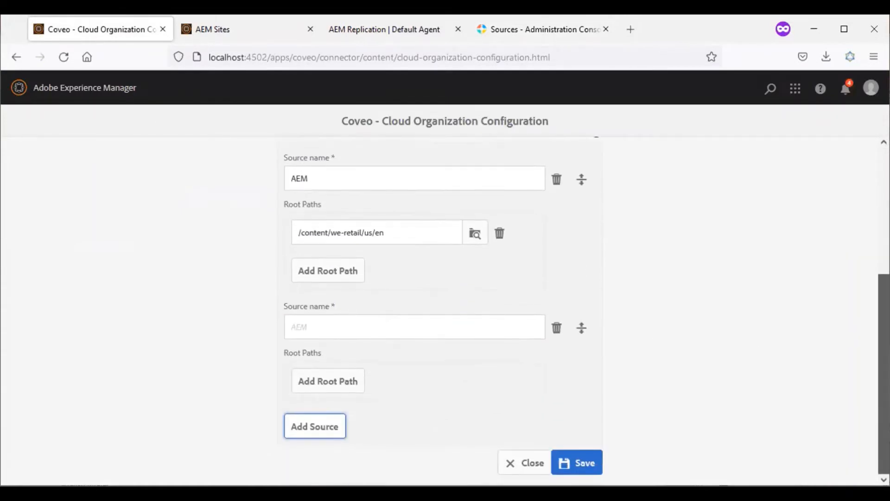
pyautogui.click(413, 326)
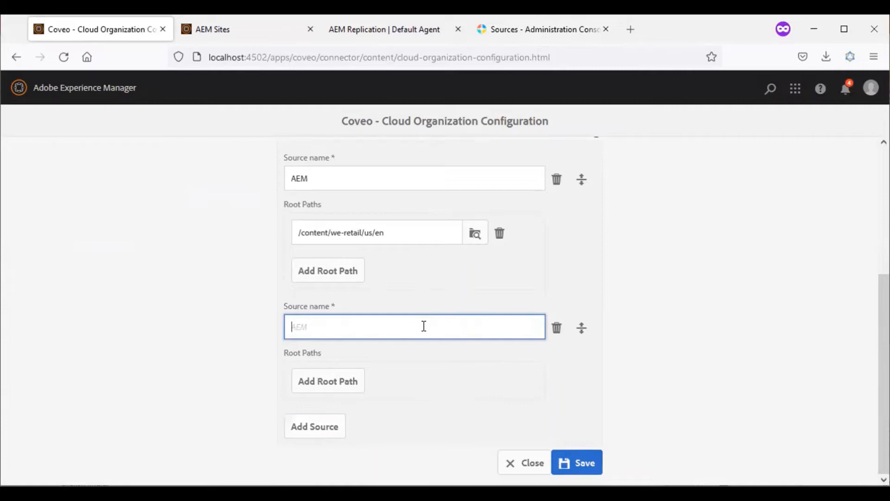
pyautogui.write('AEM')
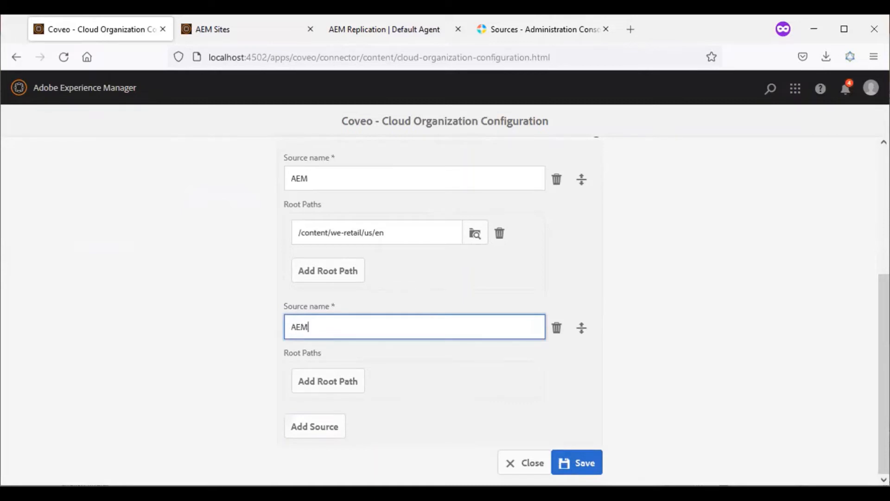
pyautogui.write('UN')
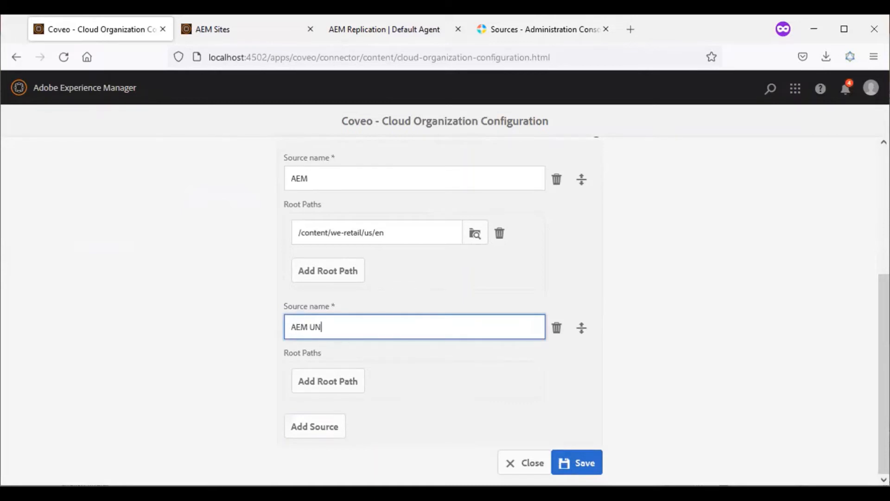
pyautogui.write('_EN')
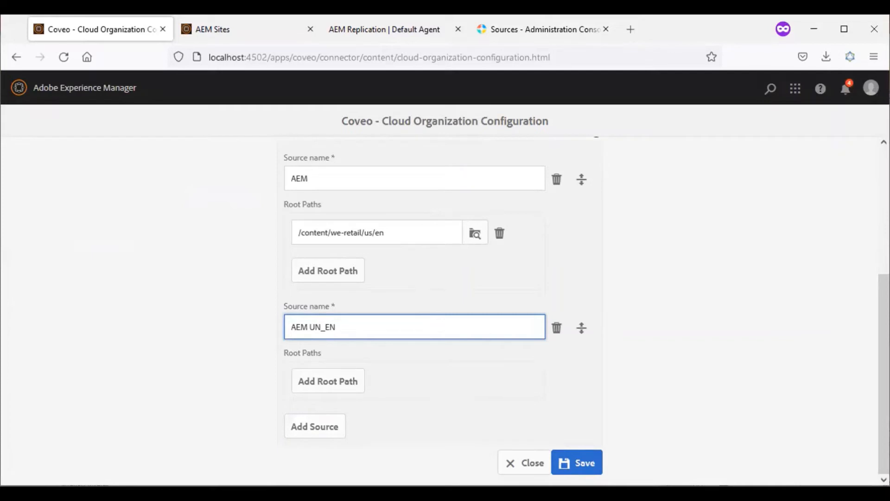
# - Add an empty root path entry to the new AEM UN_EN source
pyautogui.click(327, 380)
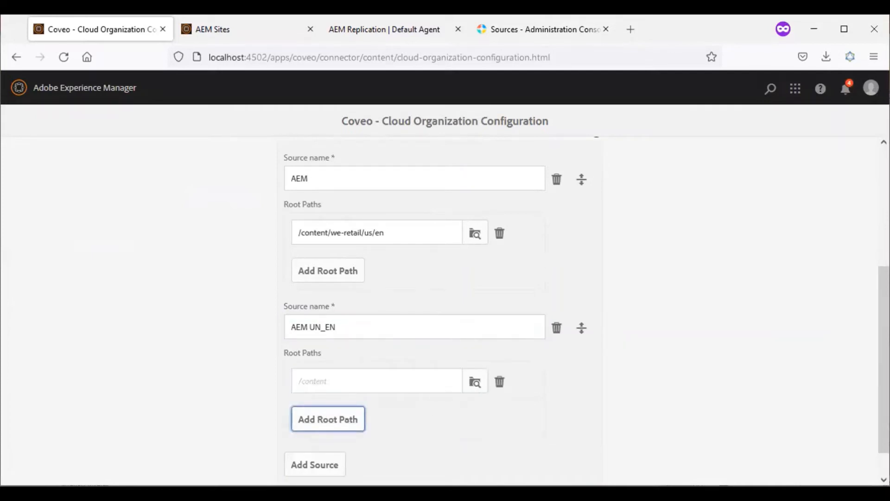
pyautogui.scroll(-3)
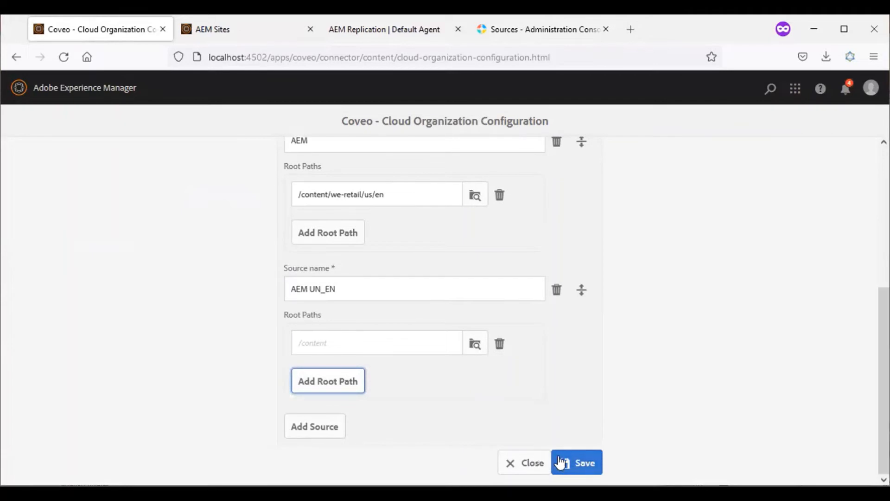
pyautogui.moveTo(373, 342)
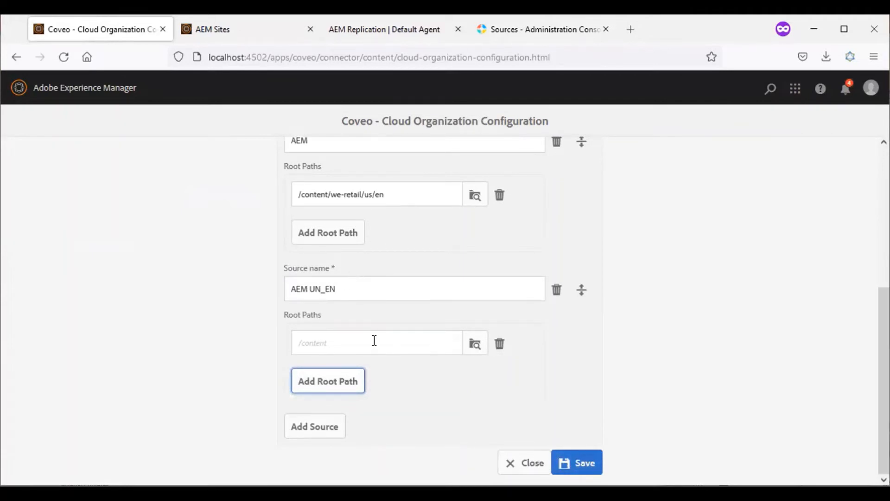
pyautogui.click(539, 29)
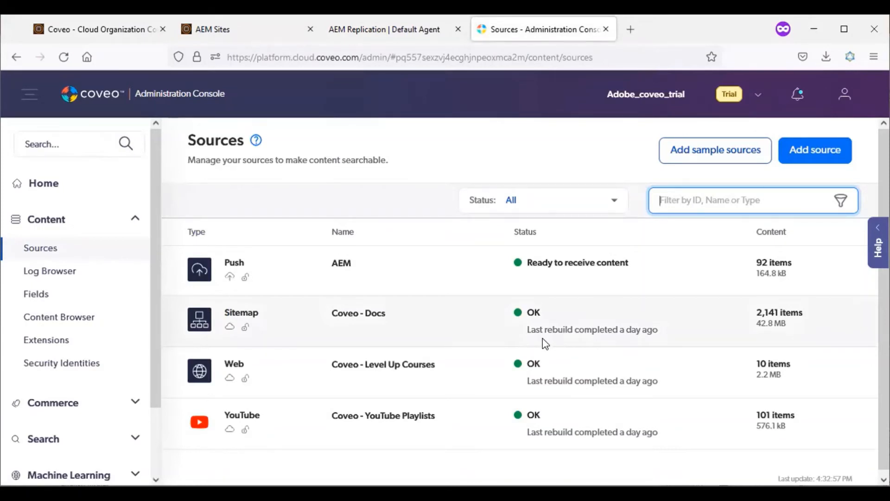
pyautogui.moveTo(558, 313)
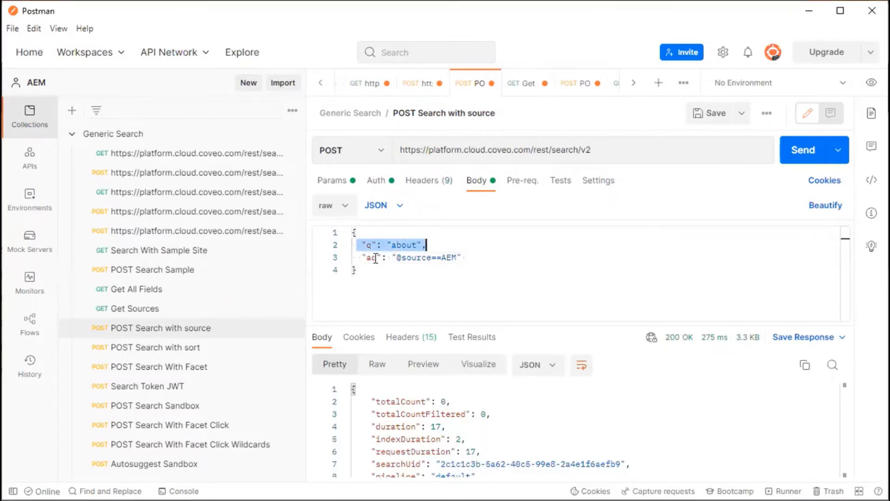
pyautogui.click(409, 256)
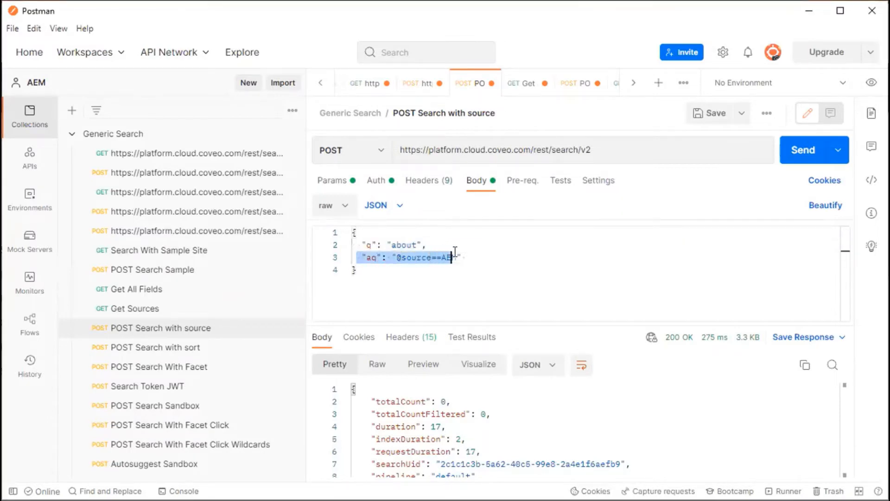
pyautogui.click(465, 257)
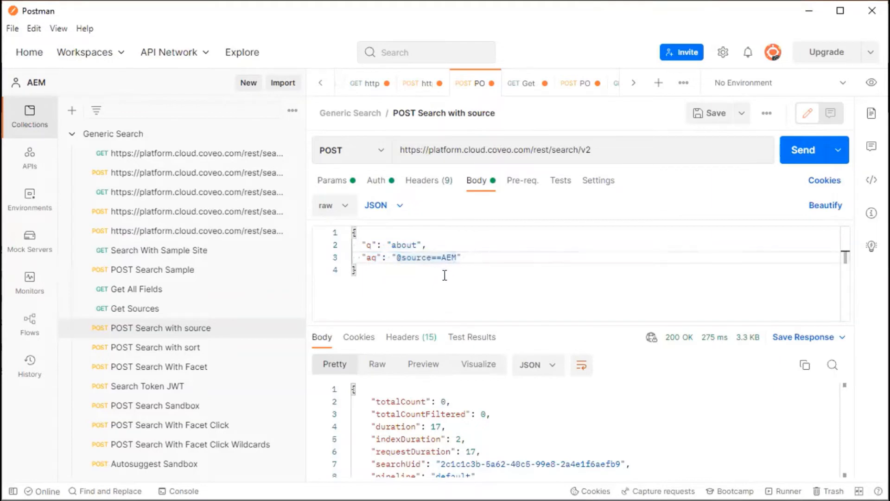
pyautogui.write('EN_US')
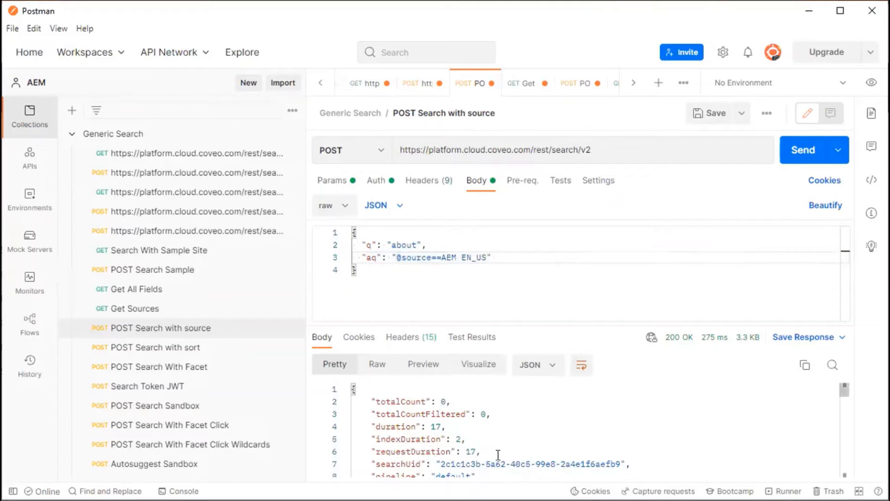
pyautogui.moveTo(553, 421)
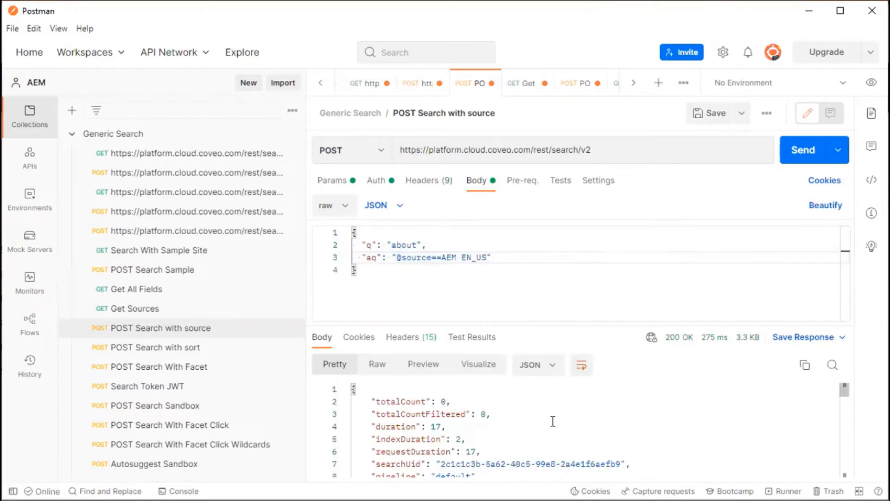
pyautogui.click(421, 257)
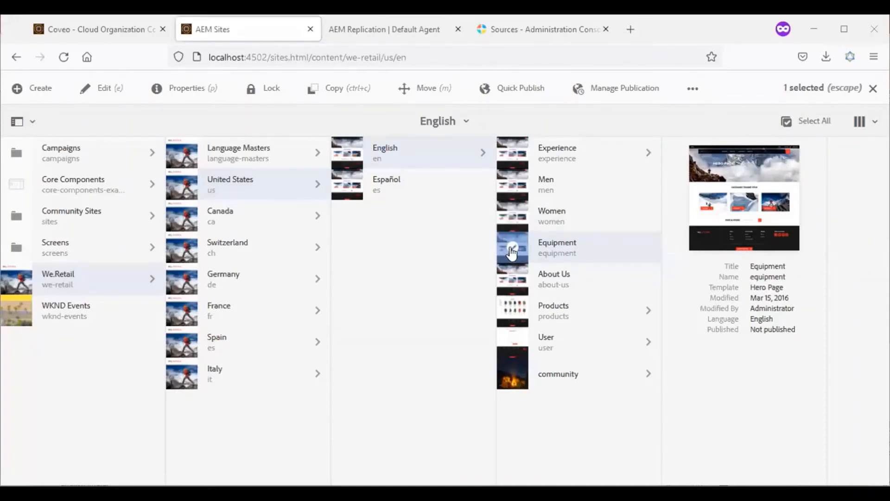
pyautogui.click(692, 88)
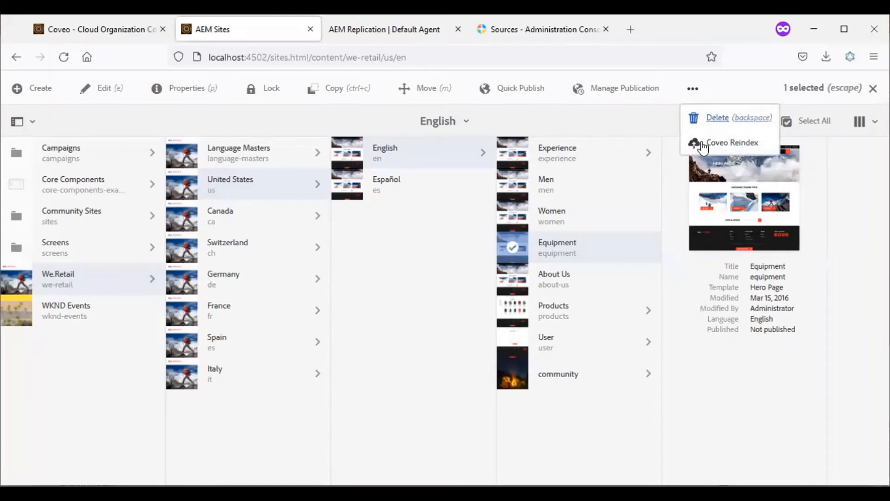
pyautogui.moveTo(704, 149)
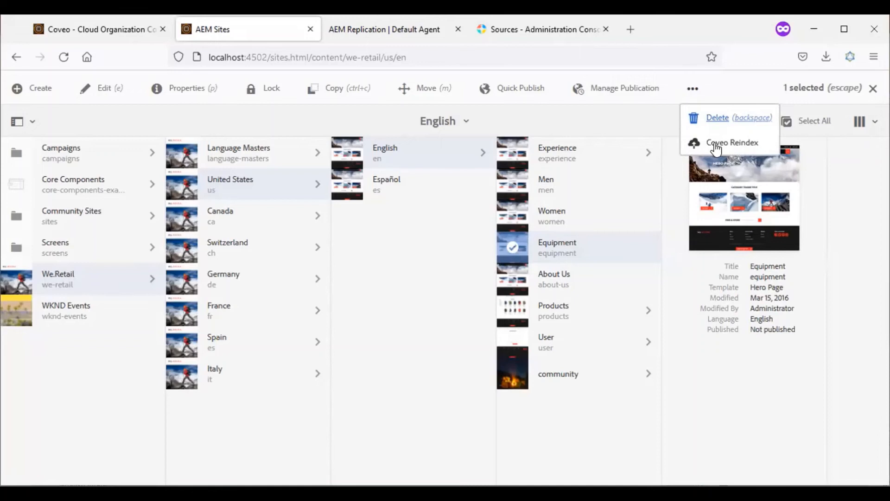
pyautogui.moveTo(491, 272)
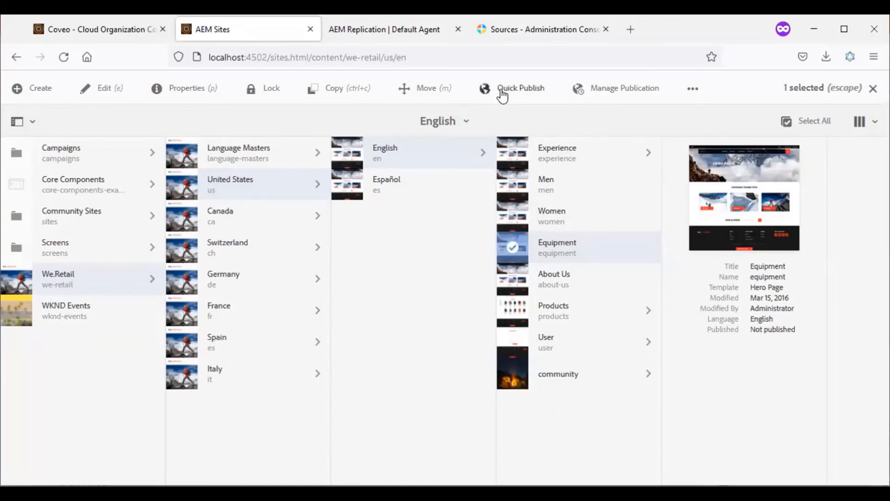
pyautogui.moveTo(631, 209)
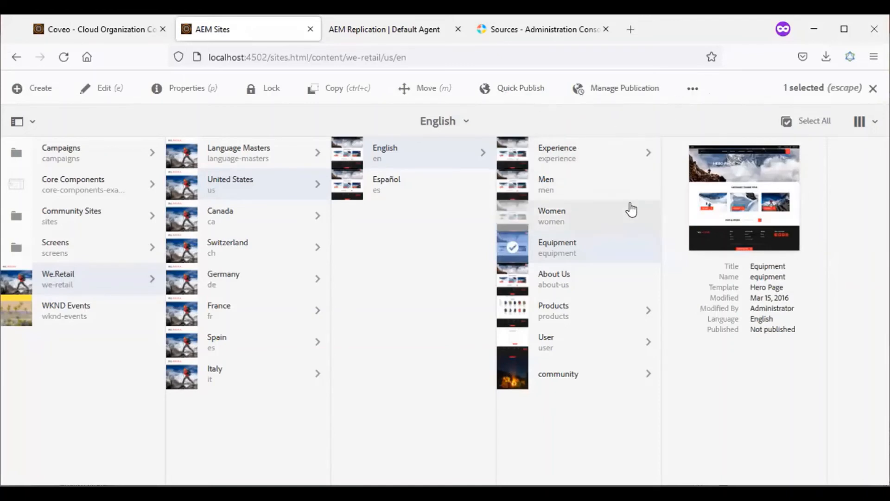
pyautogui.moveTo(469, 283)
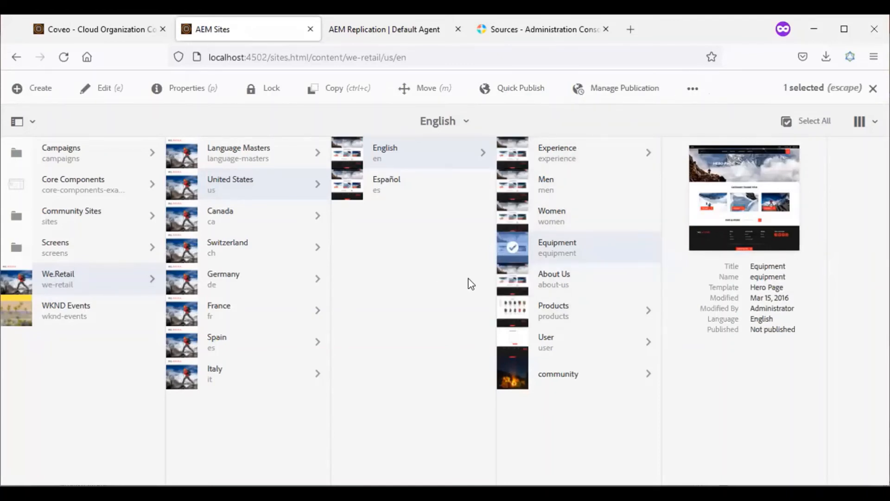
pyautogui.moveTo(471, 275)
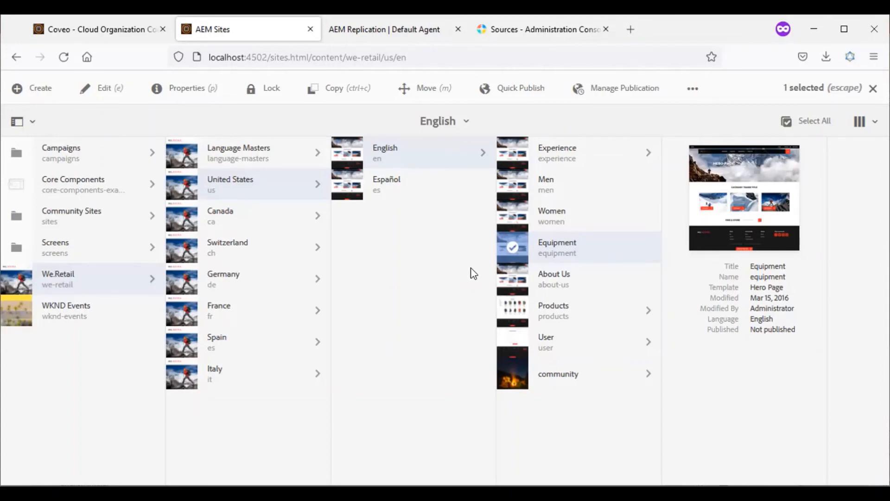
pyautogui.moveTo(478, 278)
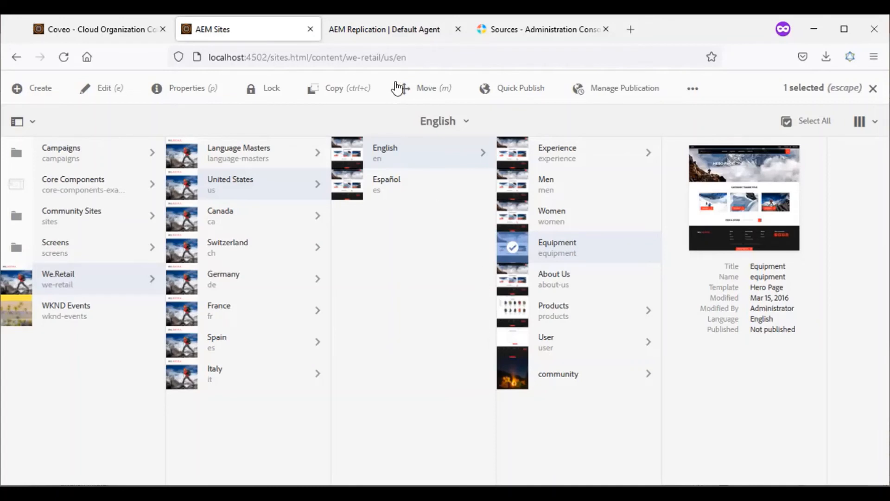
# - Clear the Default Agent replication queue, confirming removal of the pending men page entry
pyautogui.click(384, 29)
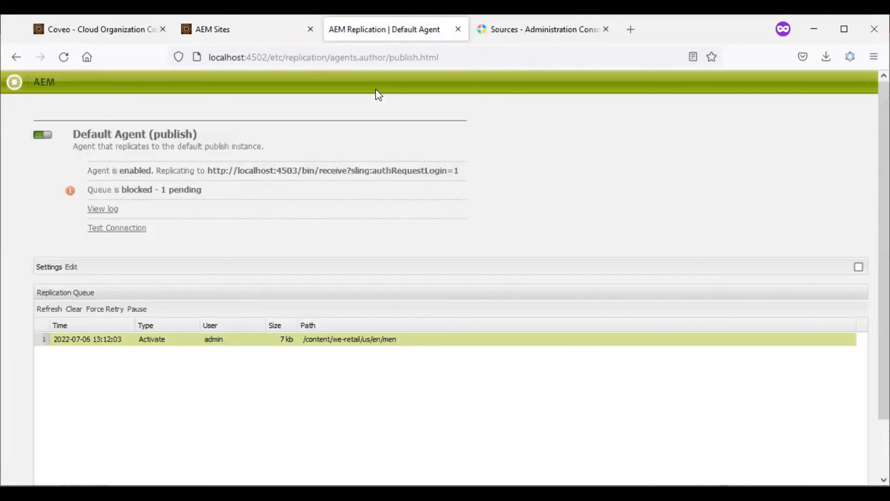
pyautogui.moveTo(85, 92)
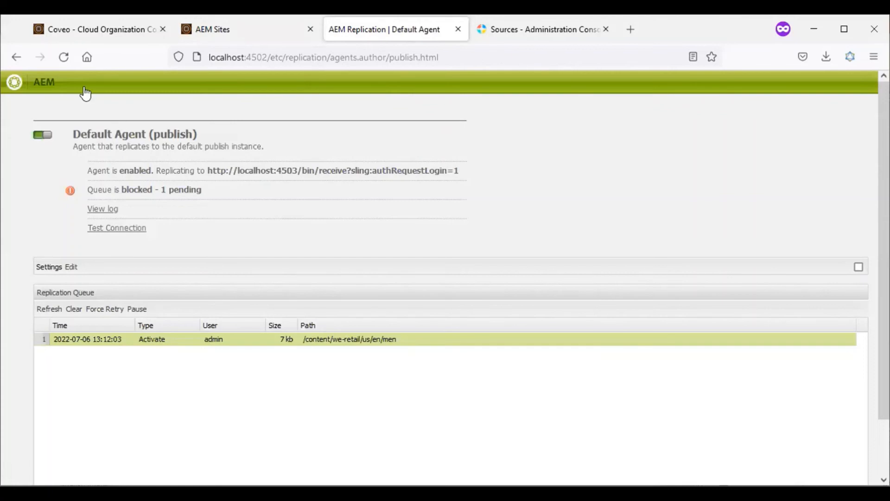
pyautogui.moveTo(74, 308)
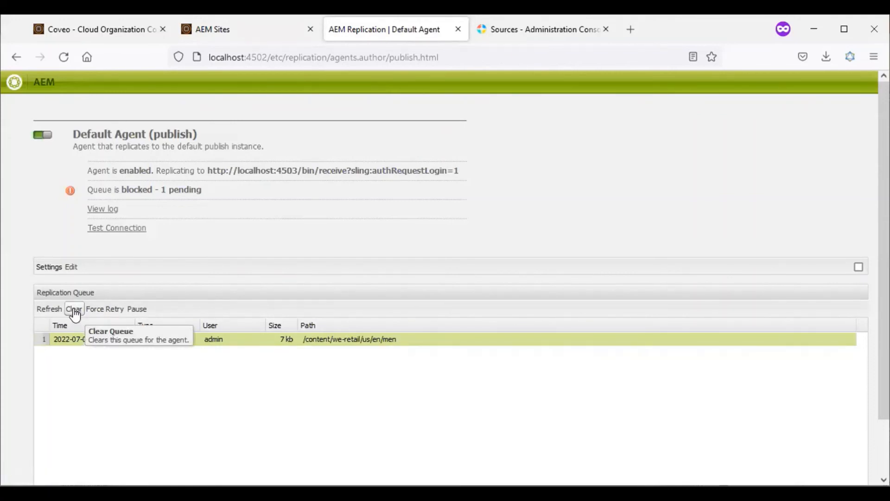
pyautogui.click(73, 309)
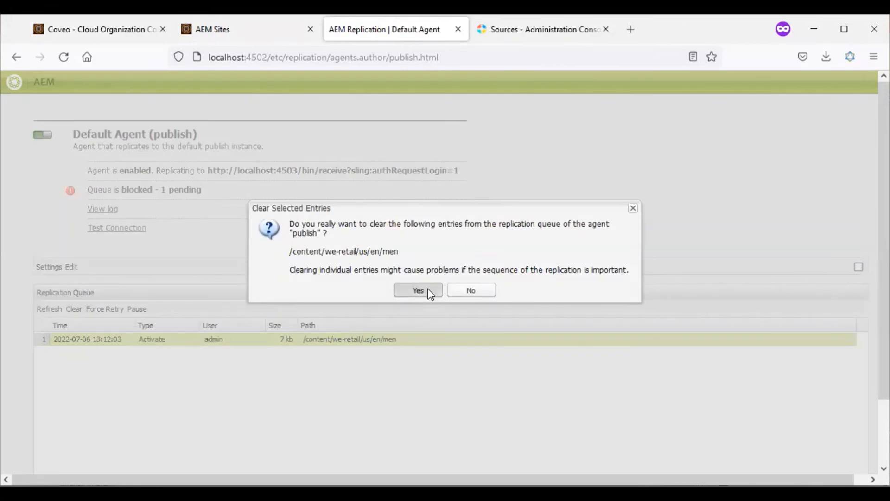
pyautogui.click(418, 290)
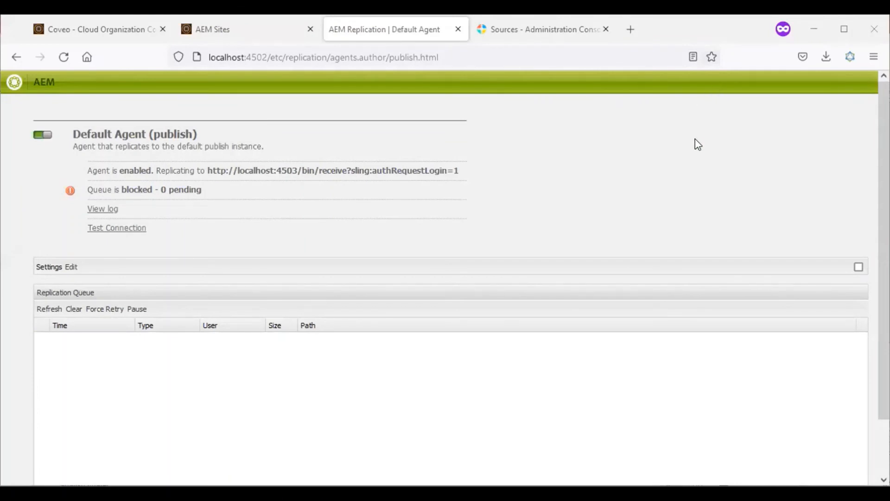
pyautogui.moveTo(695, 147)
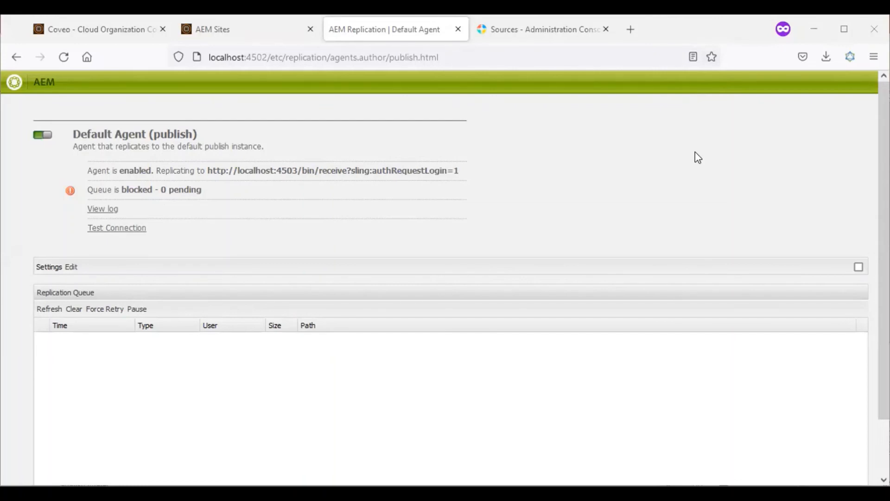
pyautogui.moveTo(559, 274)
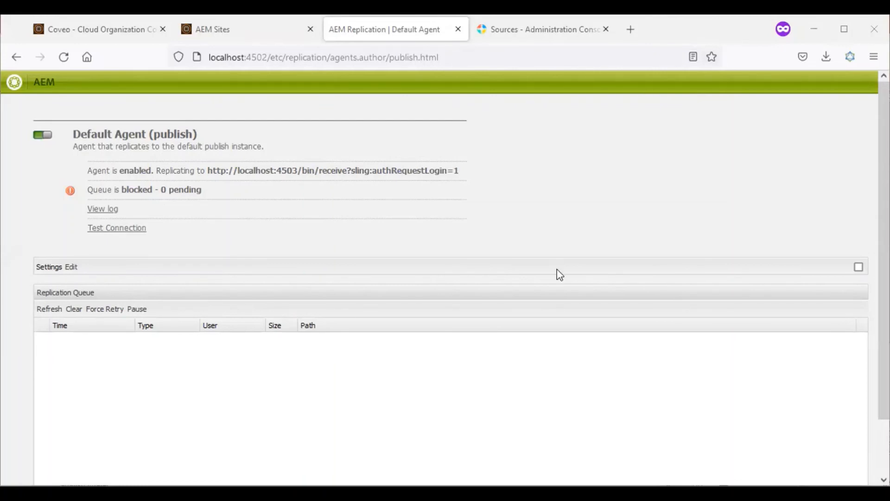
pyautogui.moveTo(590, 241)
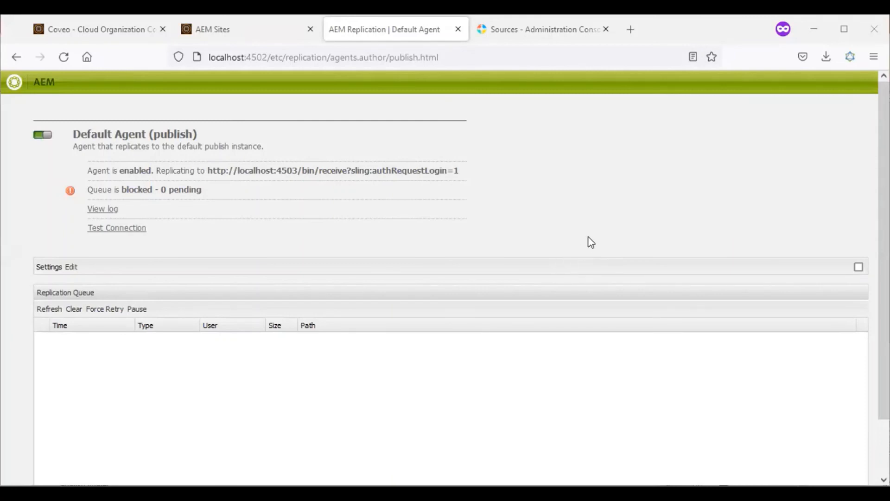
pyautogui.moveTo(596, 236)
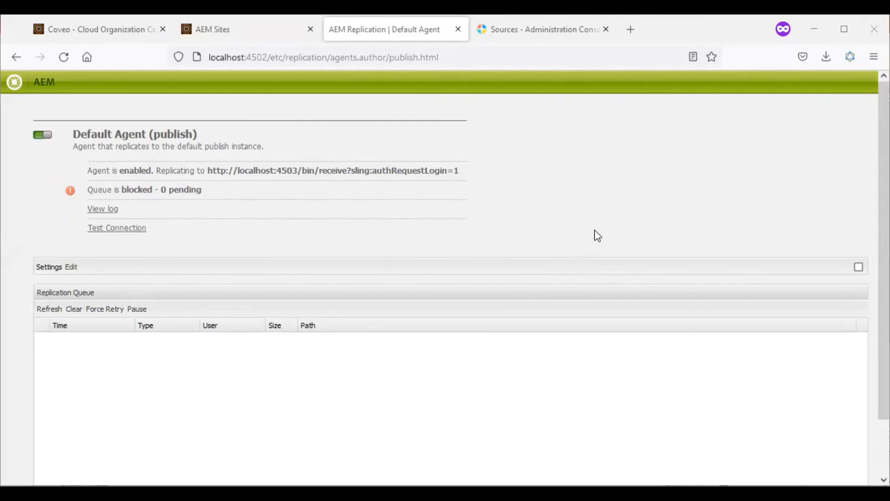
pyautogui.moveTo(607, 227)
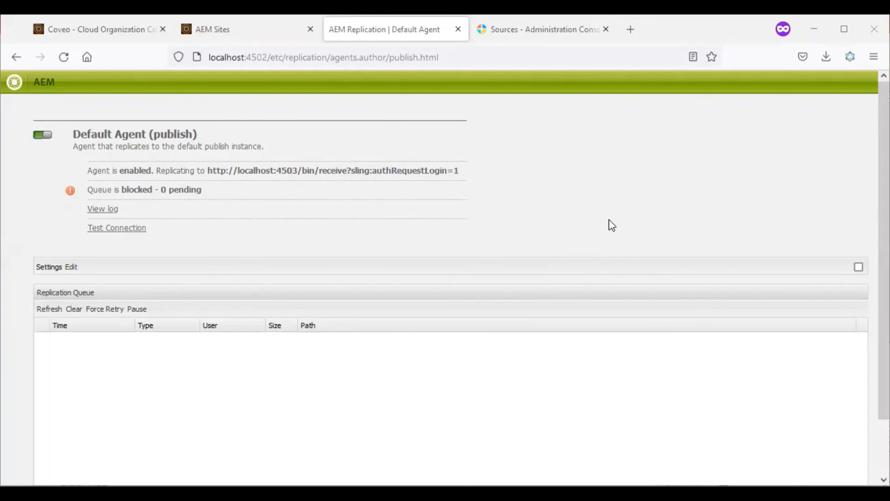
pyautogui.moveTo(632, 261)
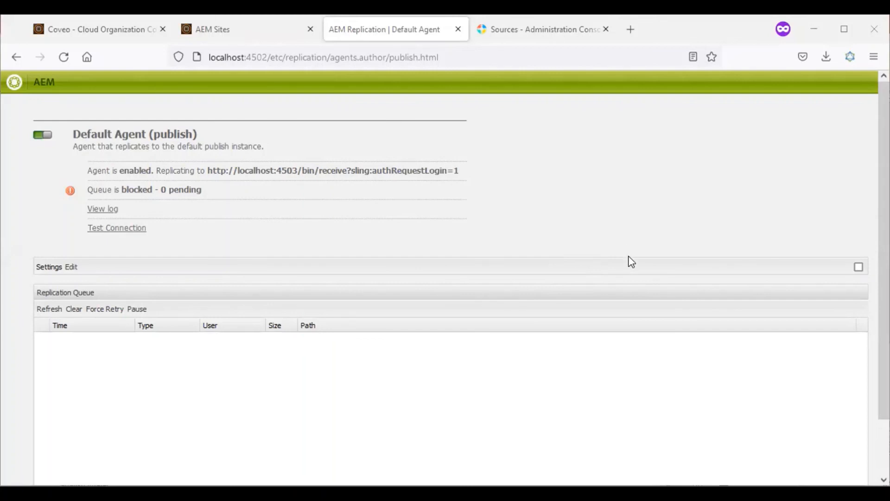
pyautogui.moveTo(522, 110)
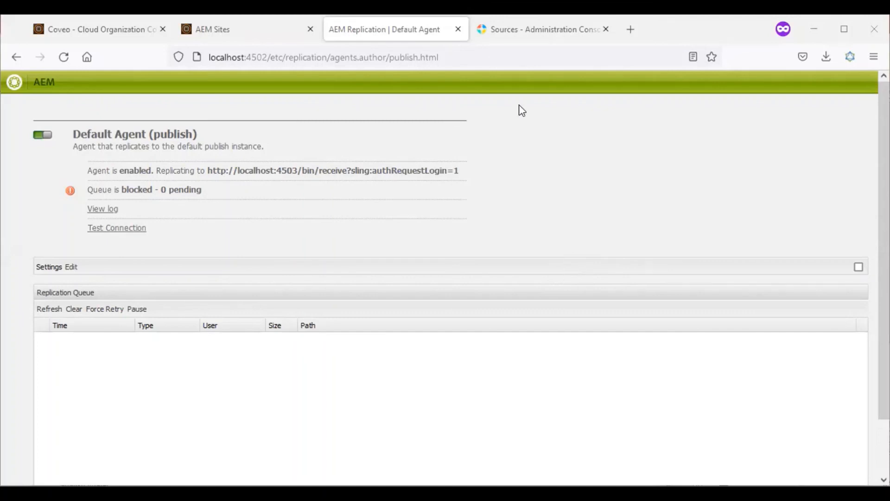